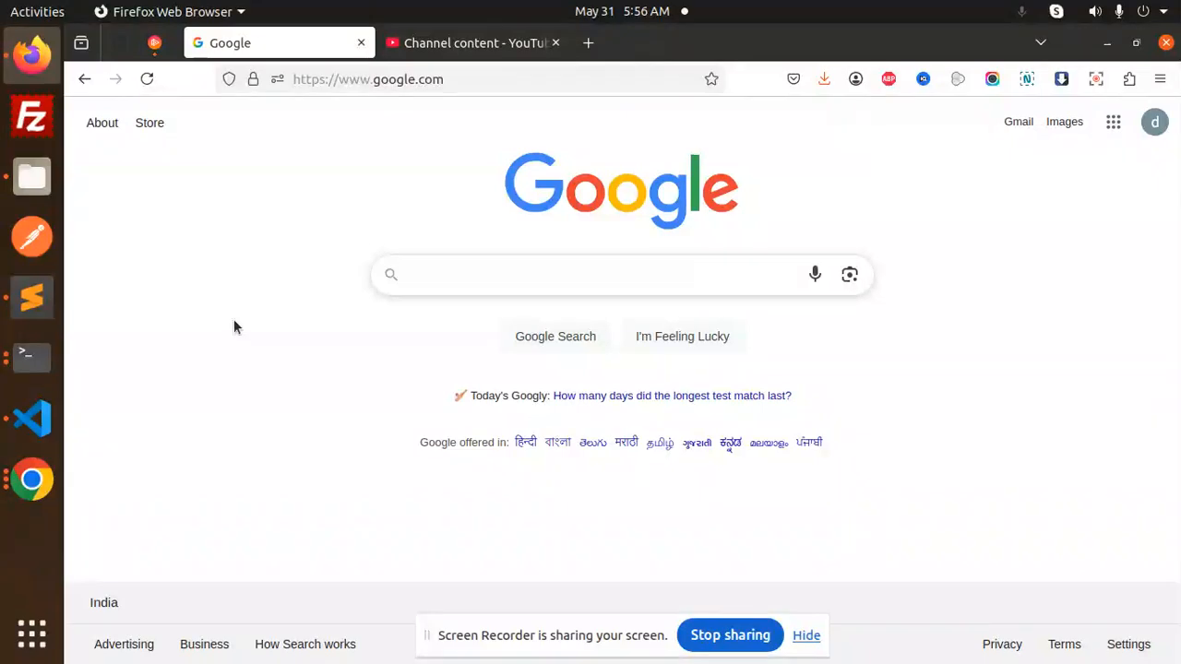
mouse_move(48, 323)
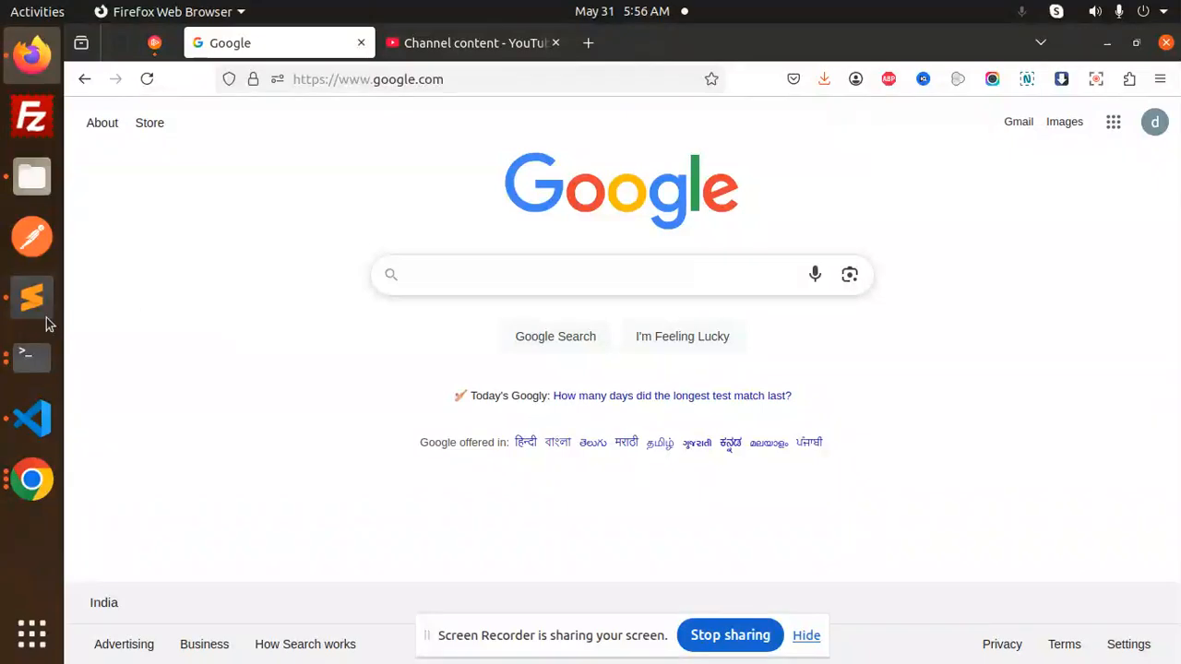
Step: Browse the python project folder's files, then switch to the Sublime Text install notes
left_click(32, 177)
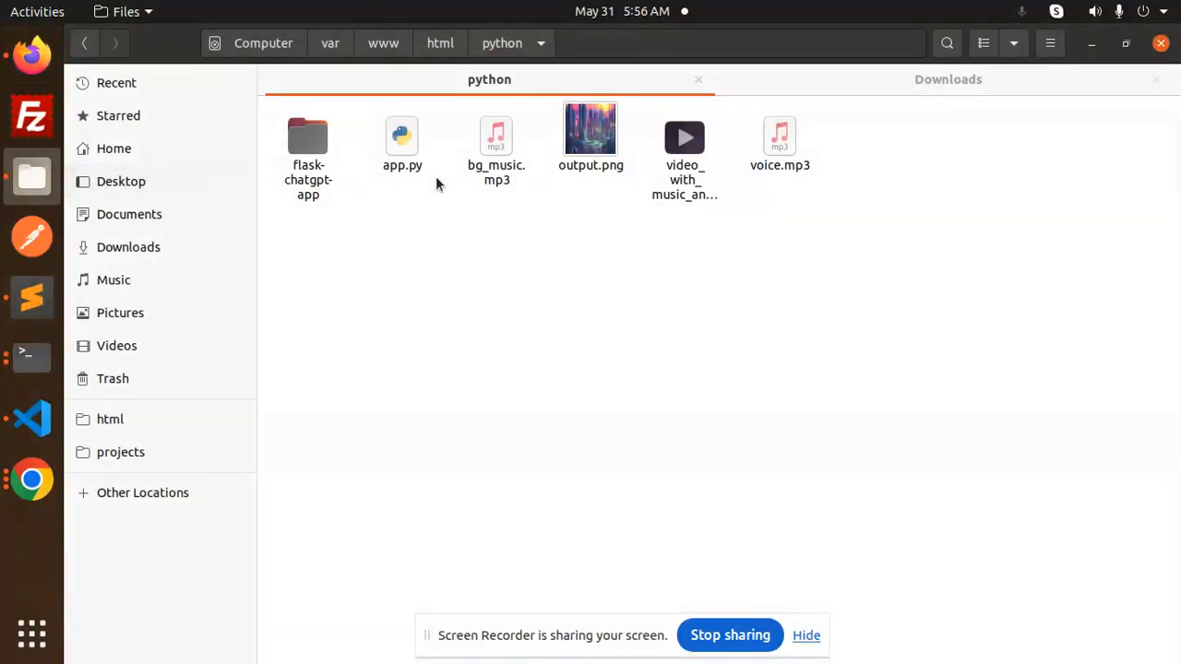
double_click(683, 139)
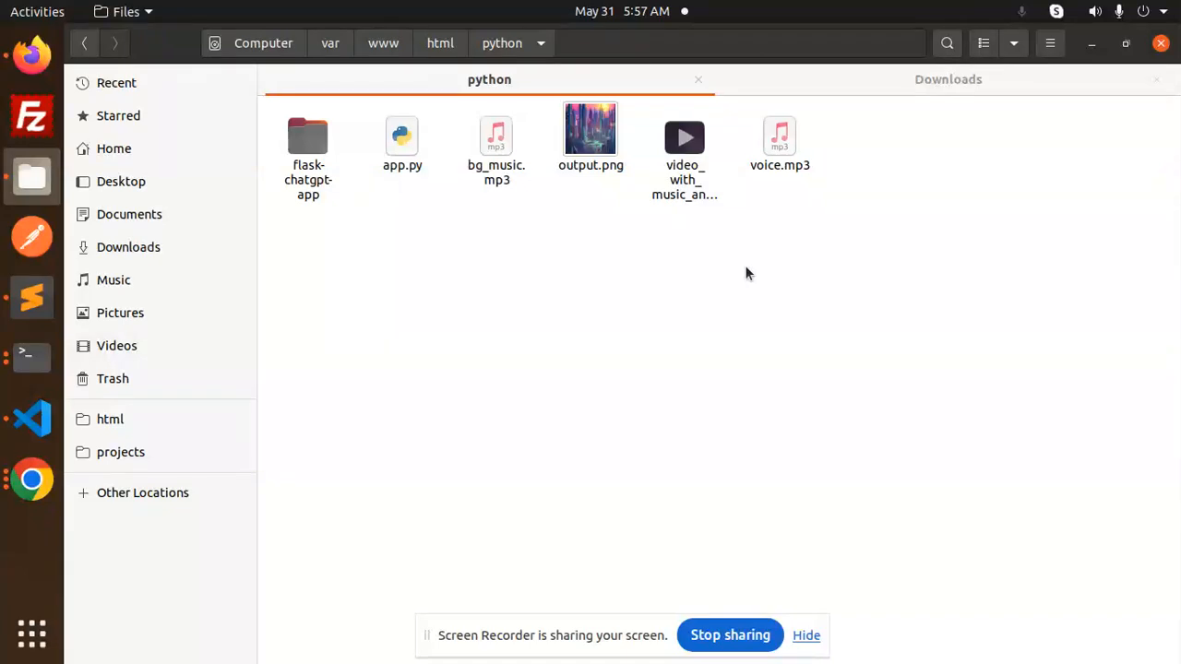
mouse_move(802, 155)
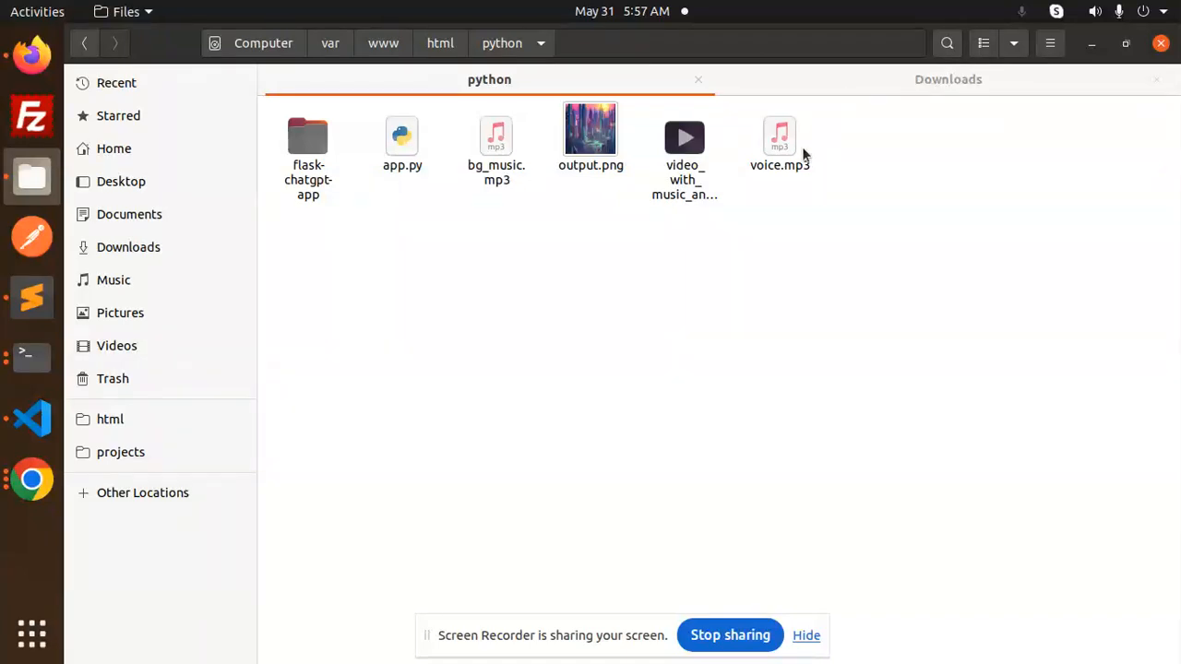
mouse_move(631, 332)
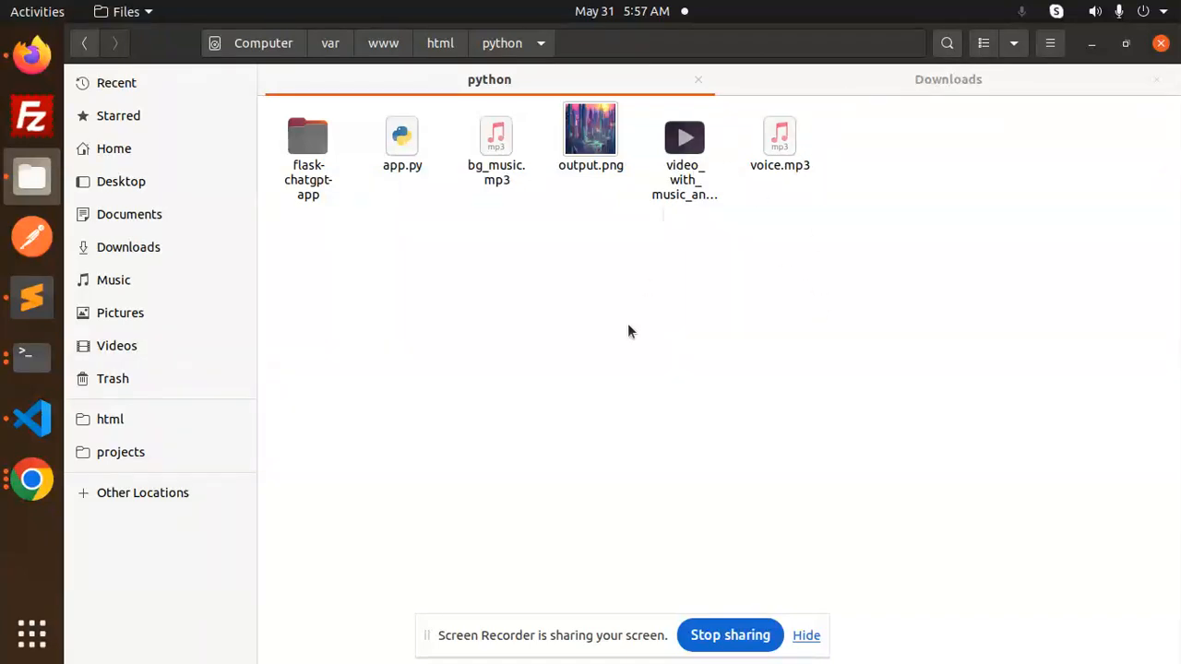
mouse_move(512, 214)
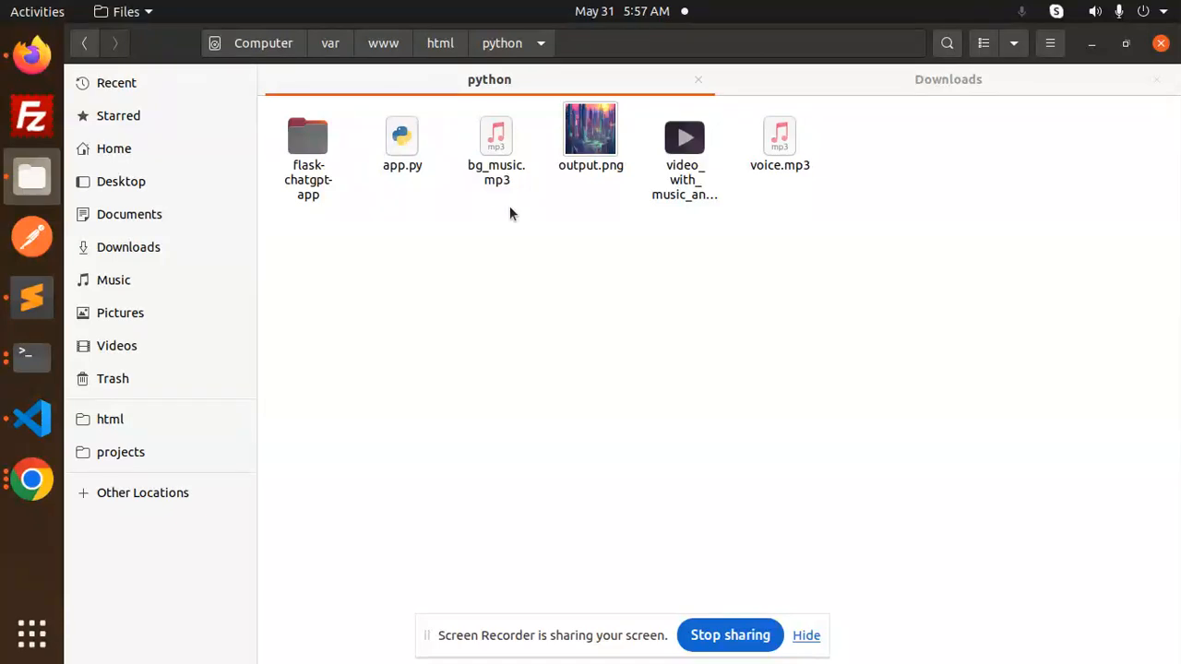
mouse_move(32, 419)
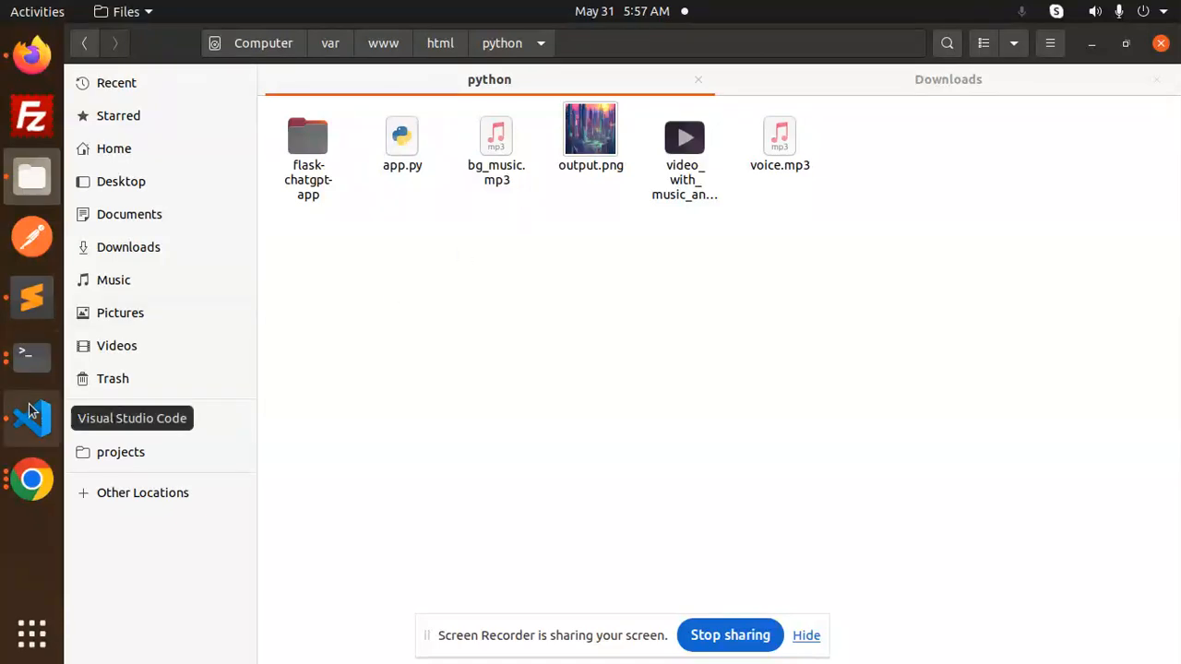
left_click(31, 418)
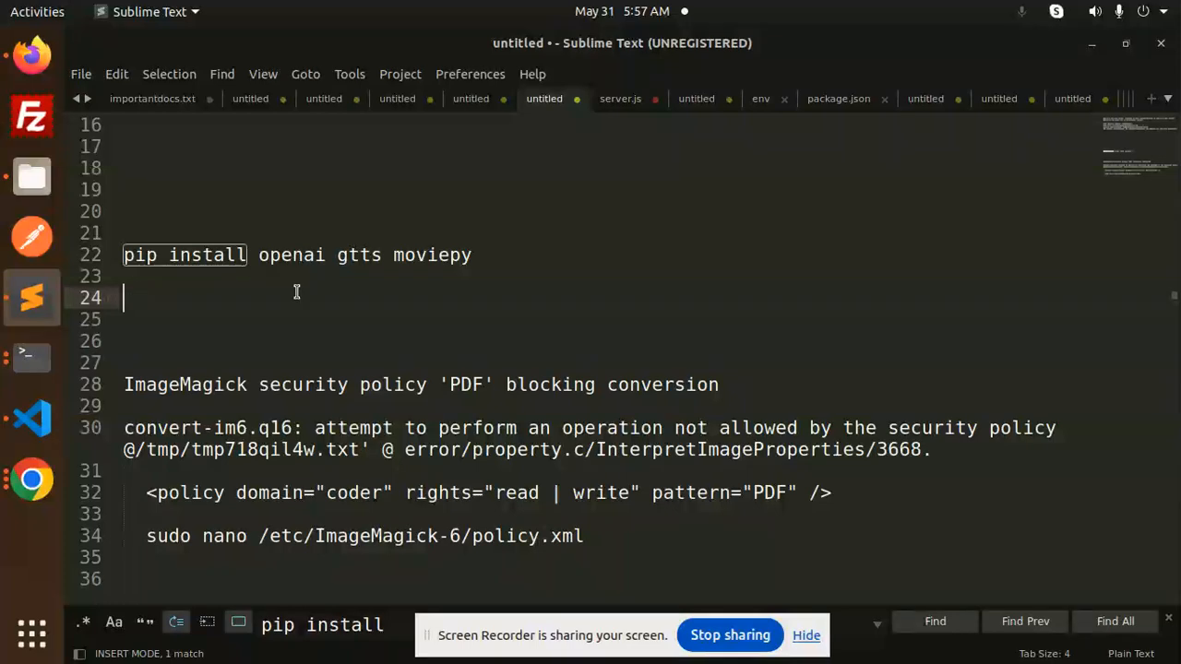
Step: Check the 'pip install openai gtts moviepy' line, then bring up app.py in VS Code
left_click(378, 255)
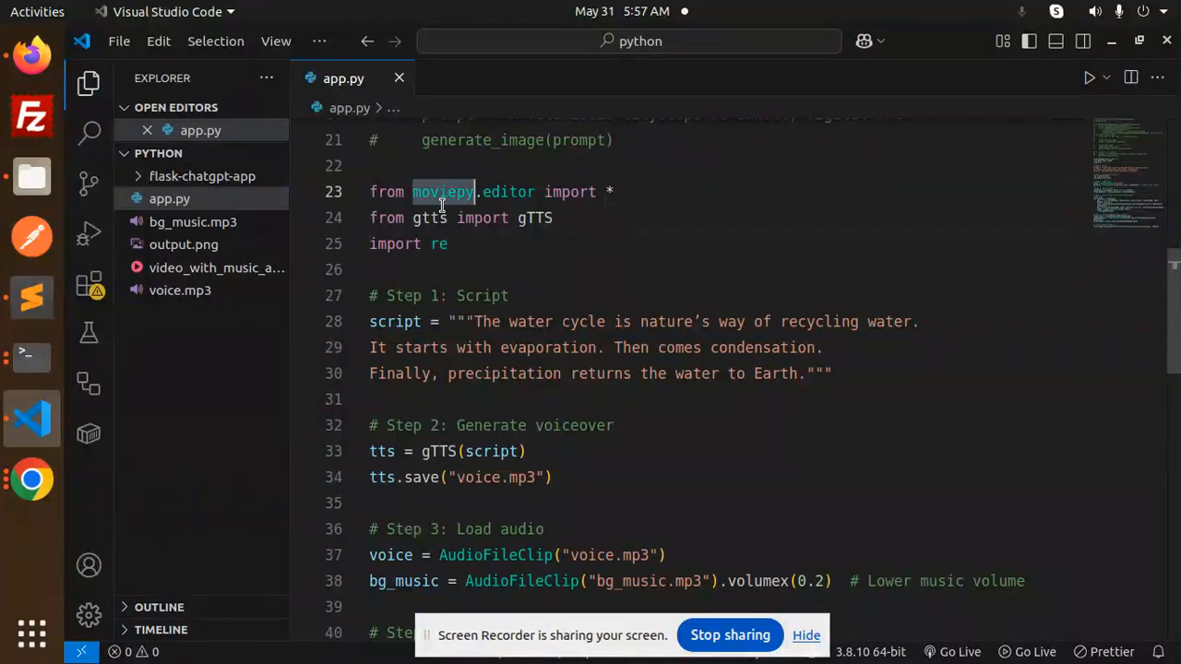
scroll("down", 3)
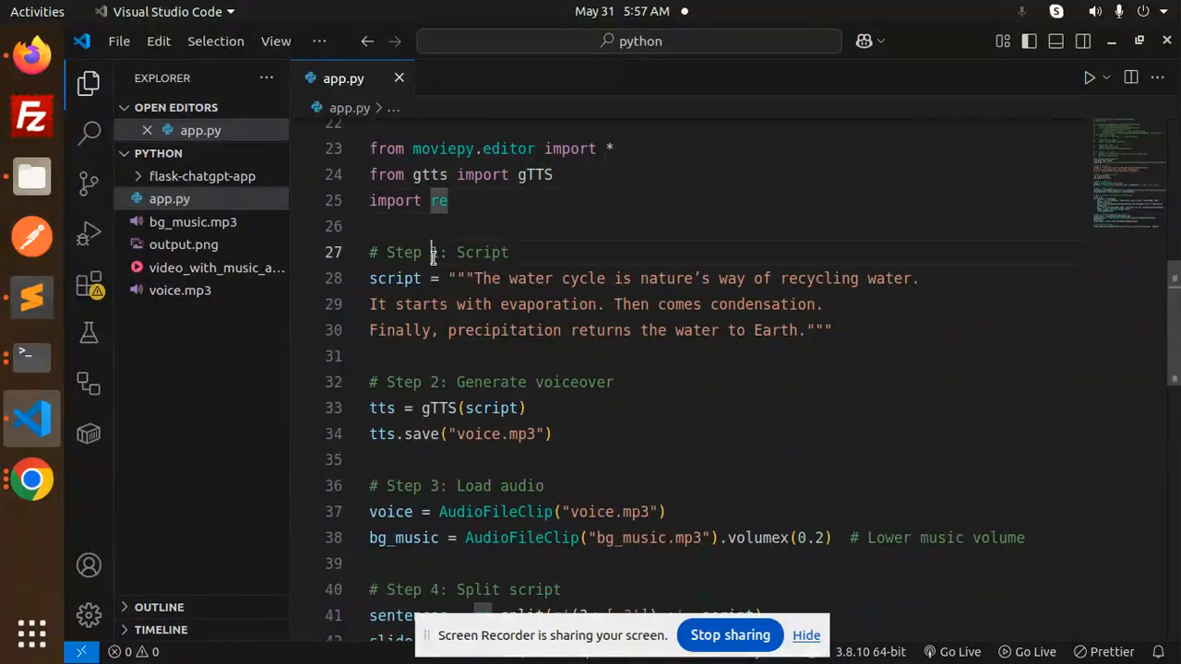
double_click(481, 252)
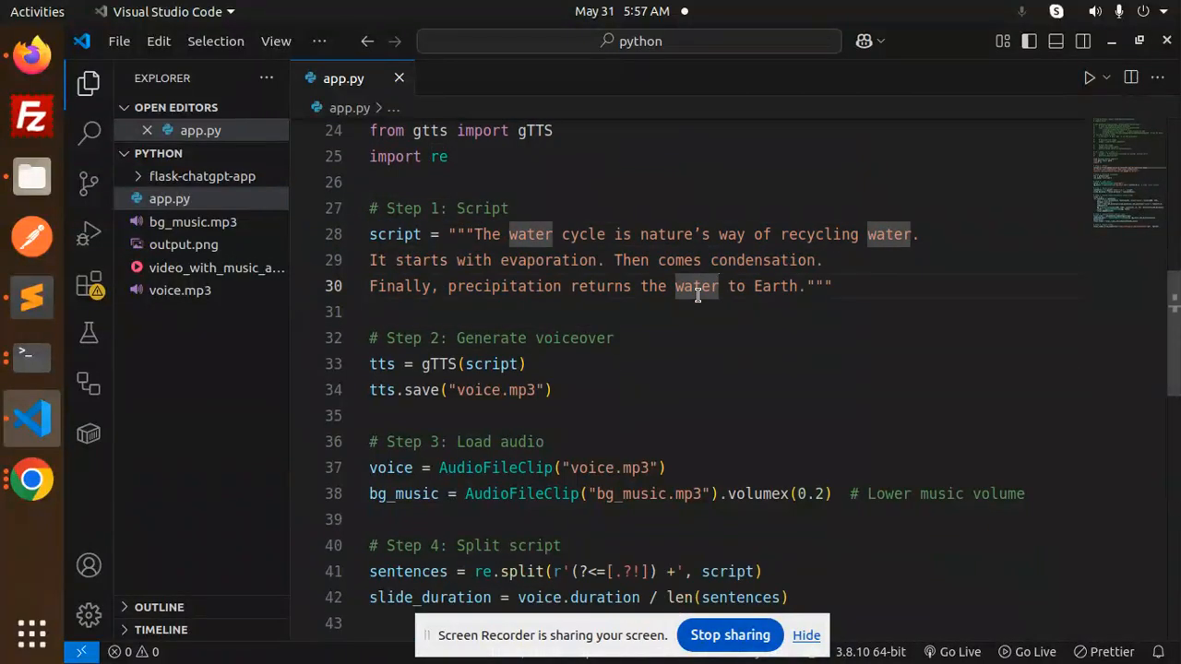
double_click(574, 337)
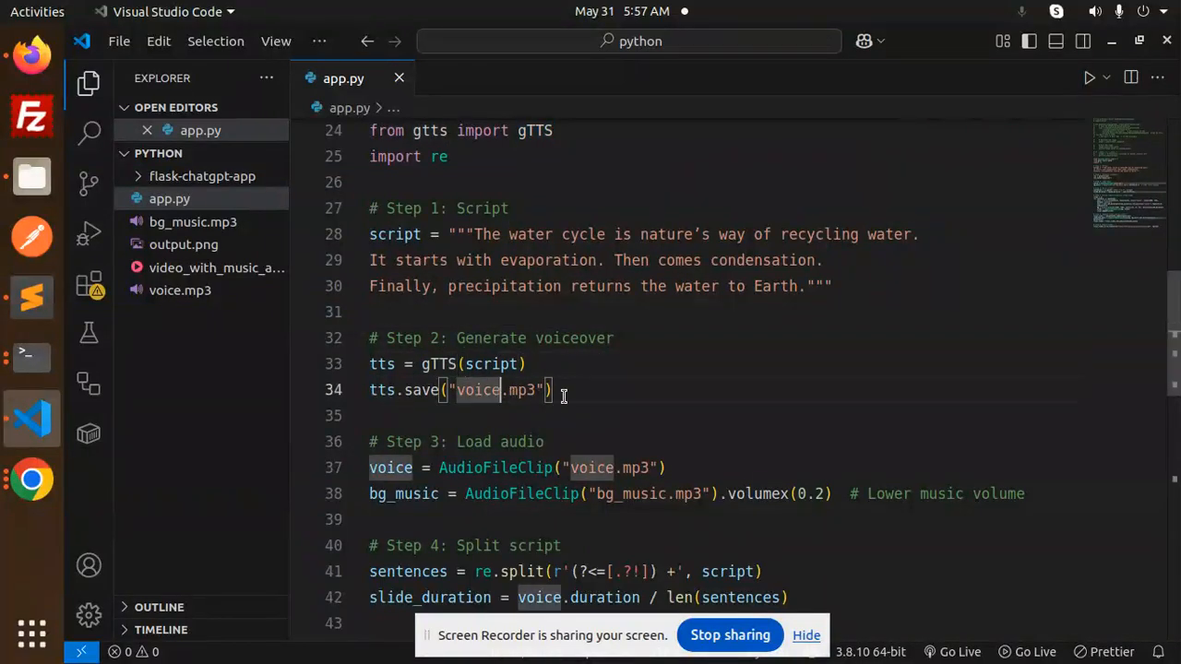
scroll("down", 3)
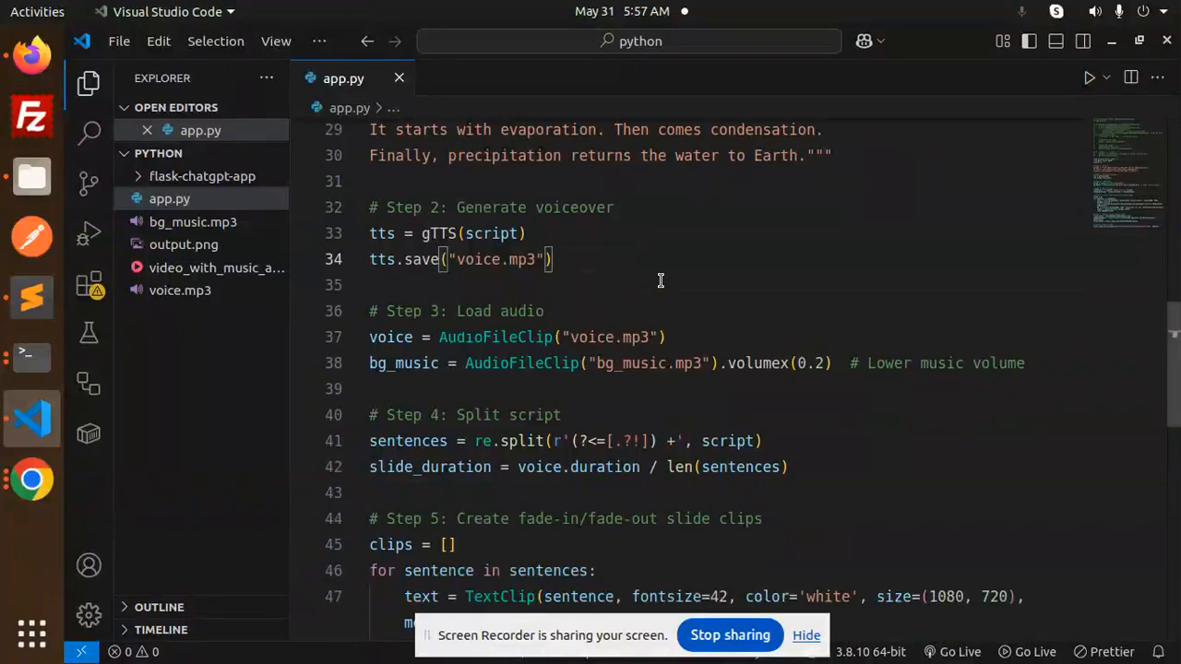
mouse_move(461, 311)
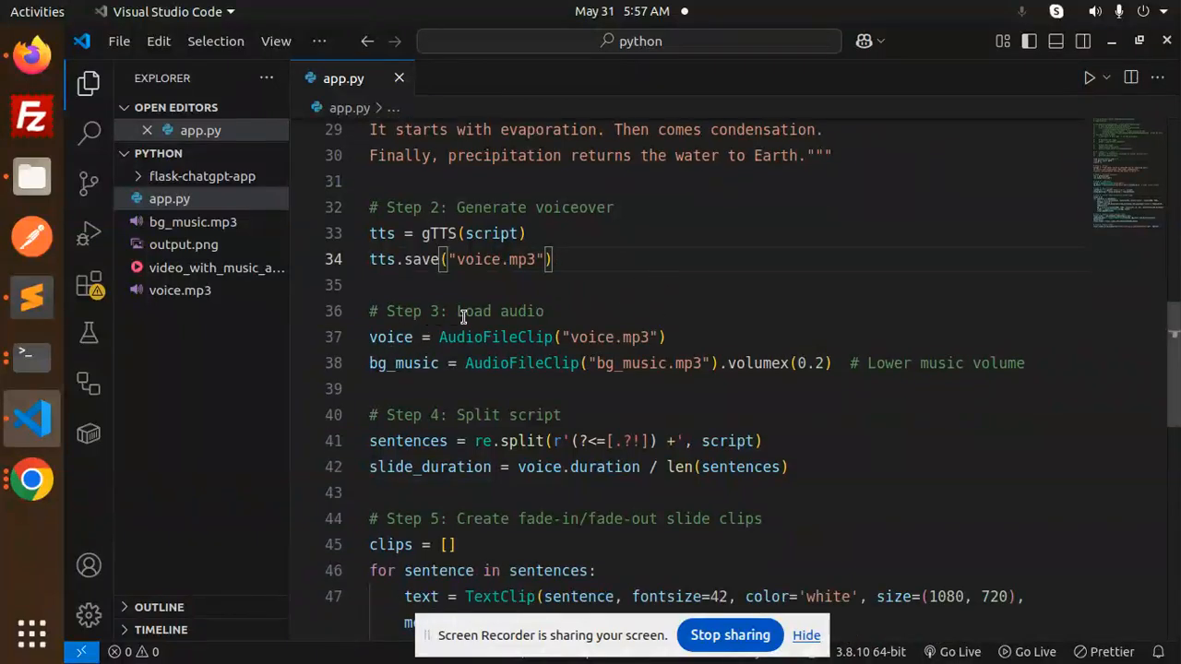
double_click(522, 311)
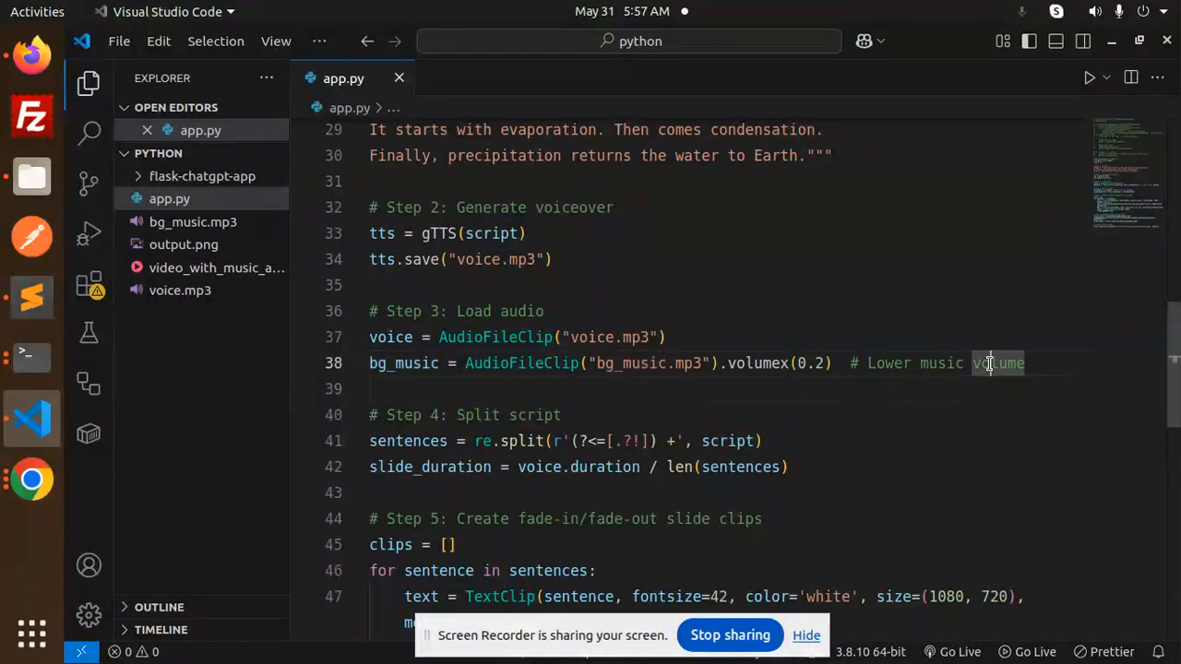
scroll("down", 3)
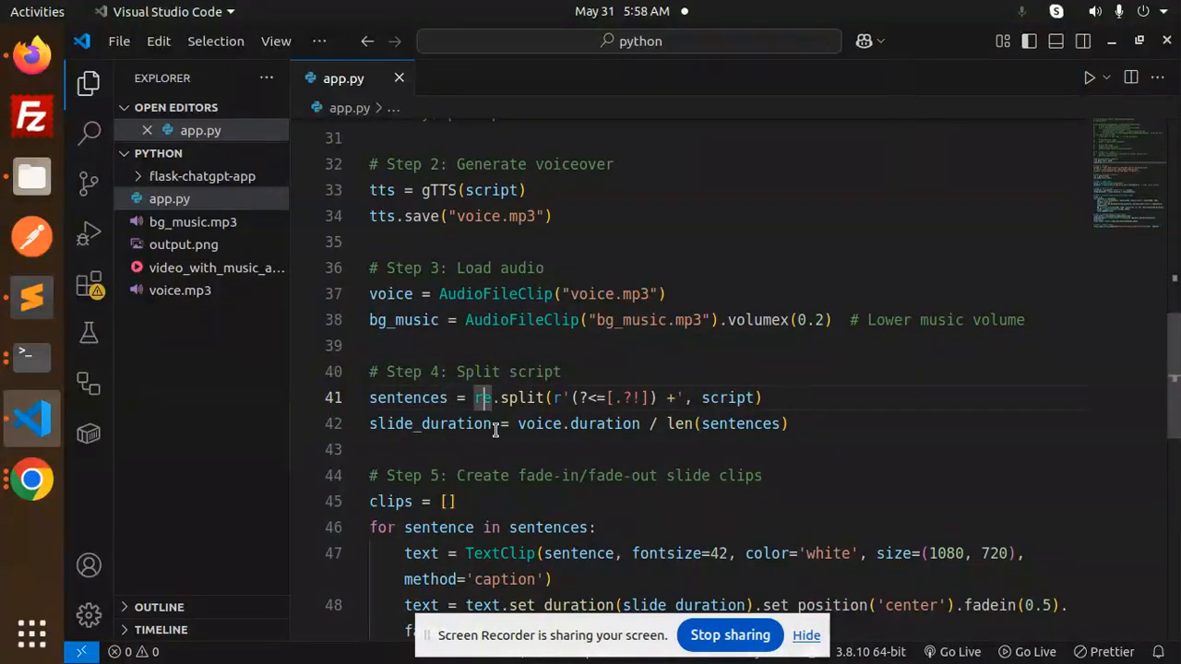
scroll("down", 3)
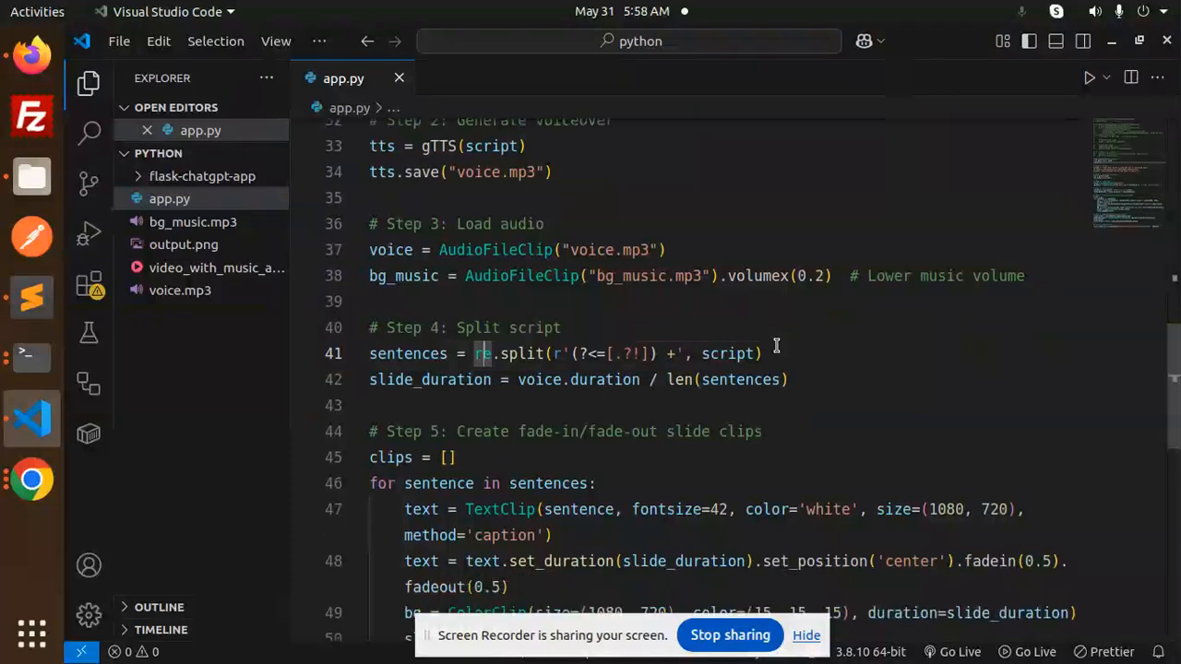
scroll("down", 3)
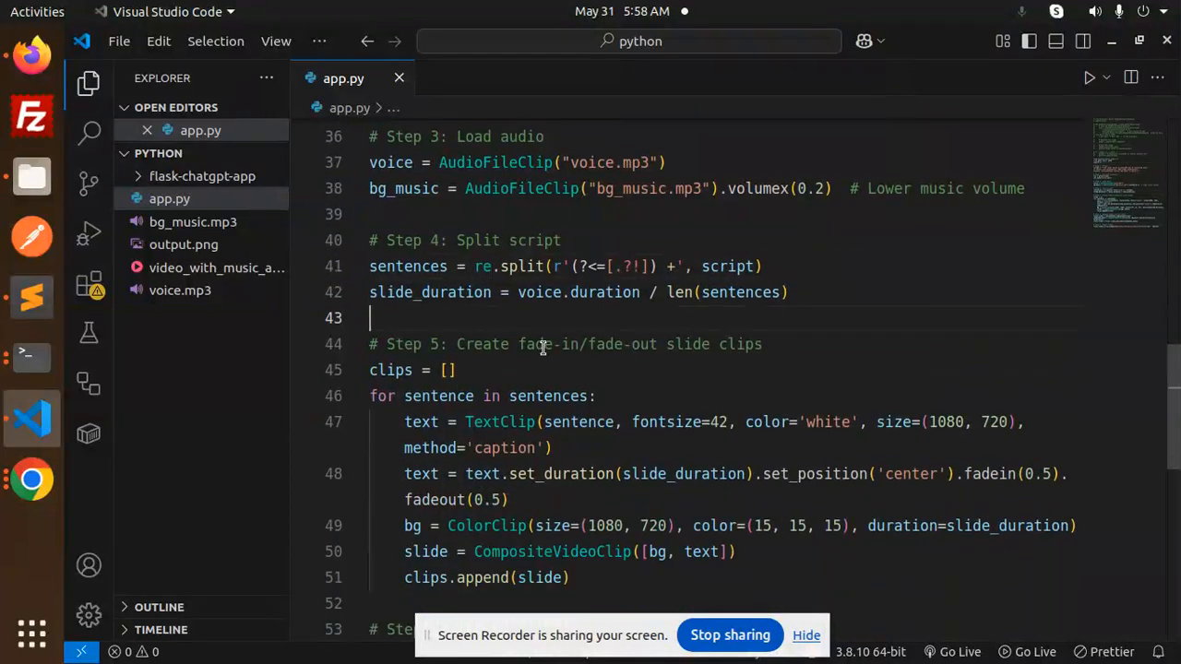
mouse_move(785, 351)
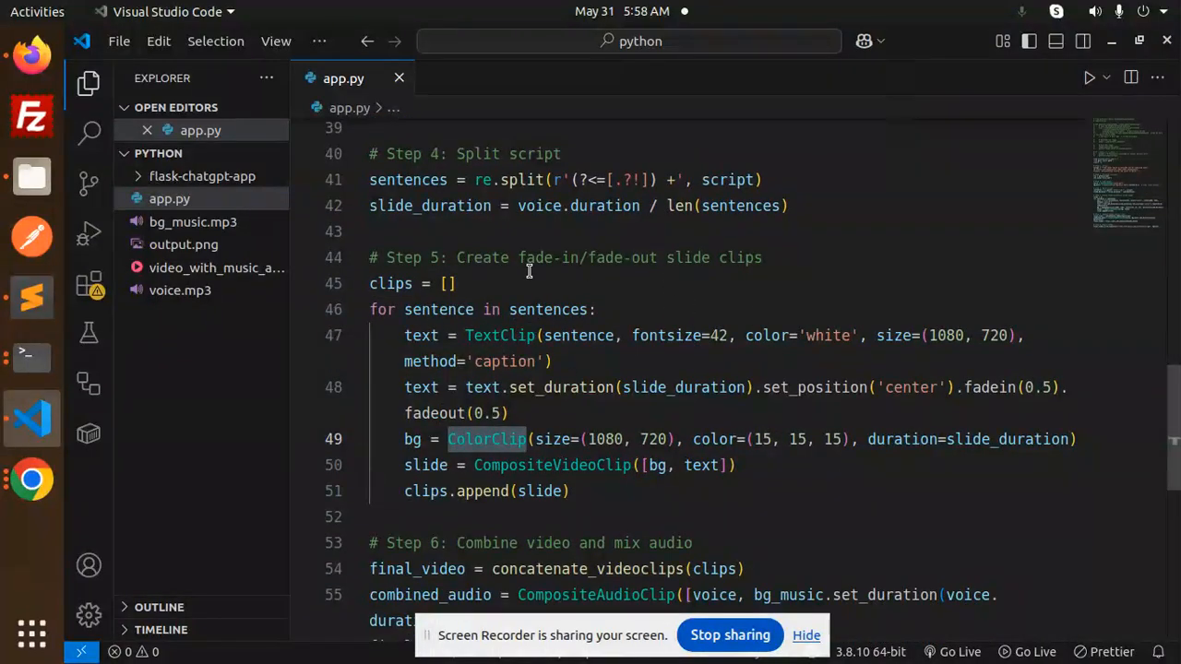
mouse_move(751, 289)
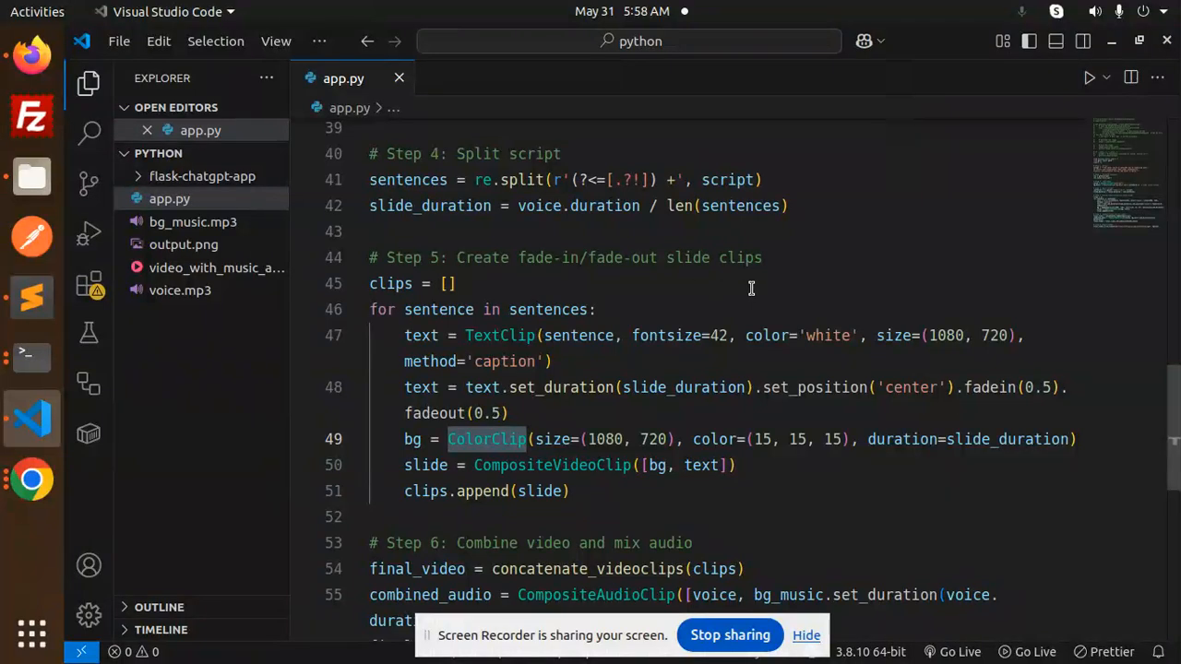
left_click(450, 283)
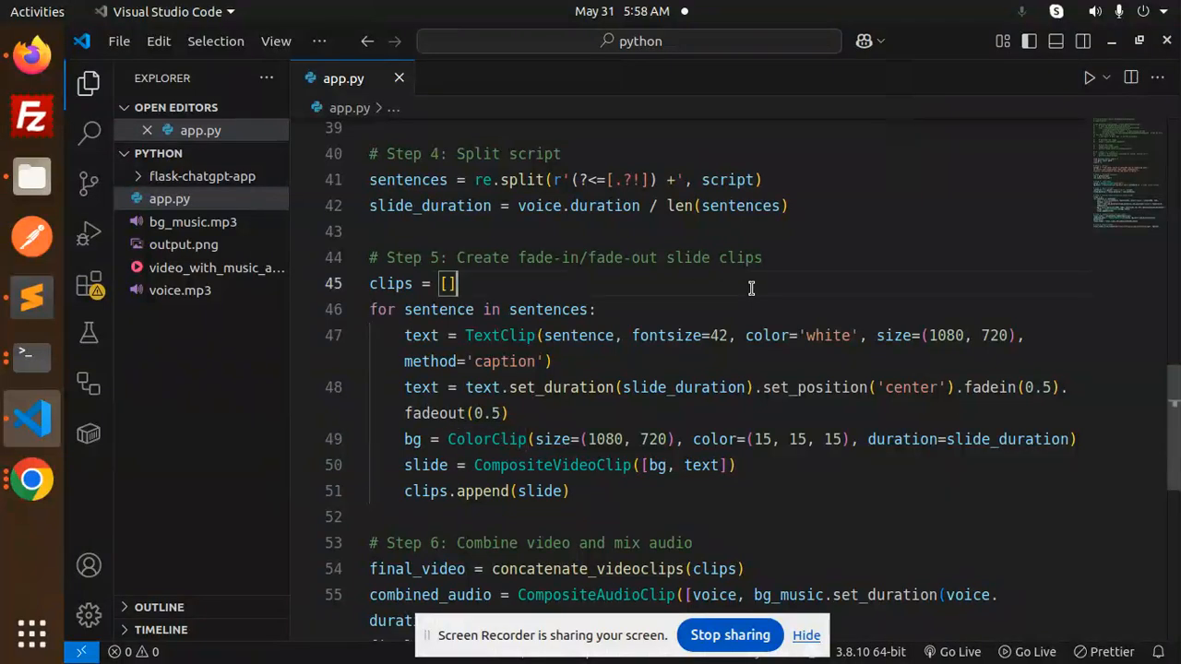
mouse_move(494, 348)
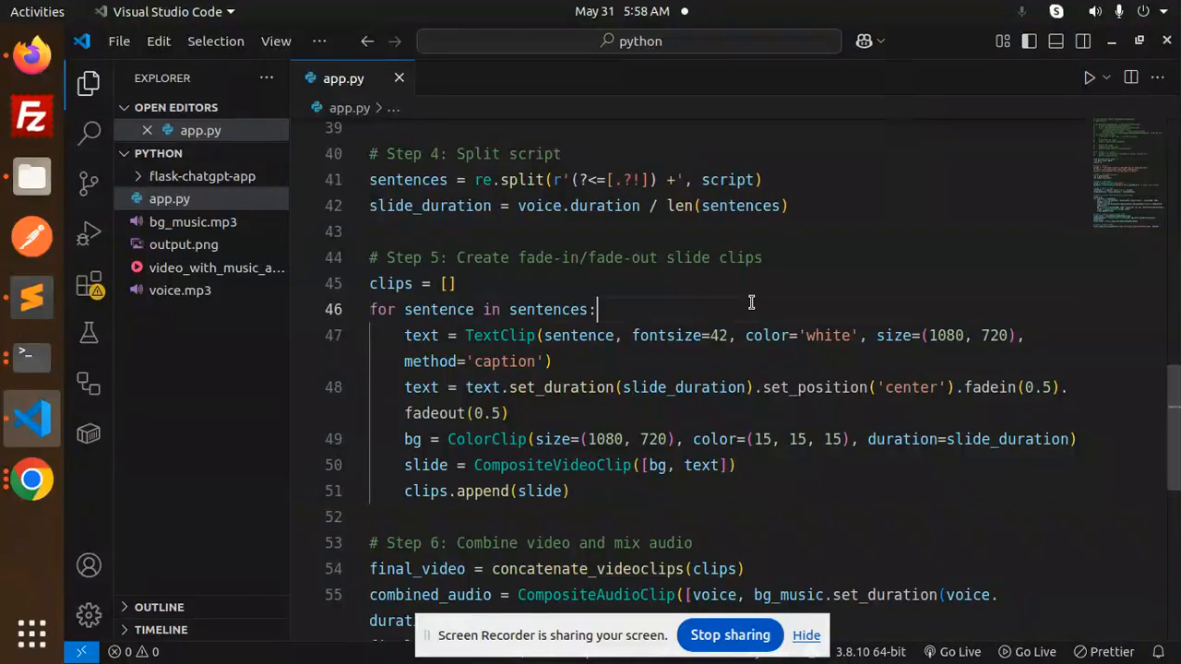
mouse_move(548, 289)
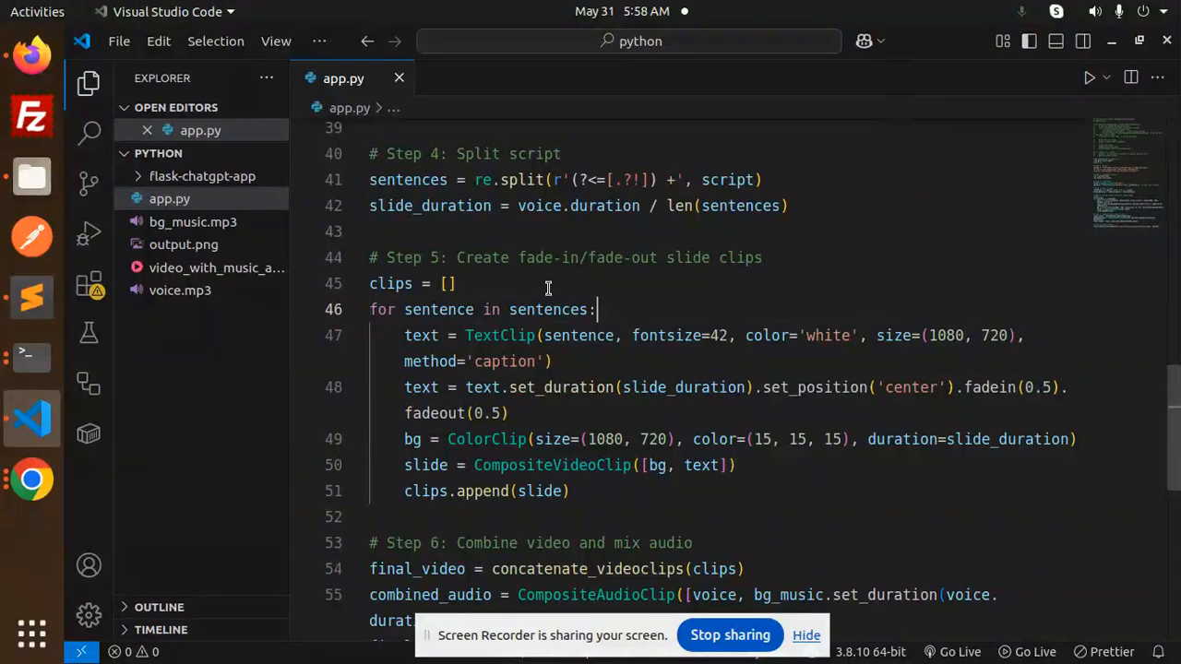
mouse_move(486, 438)
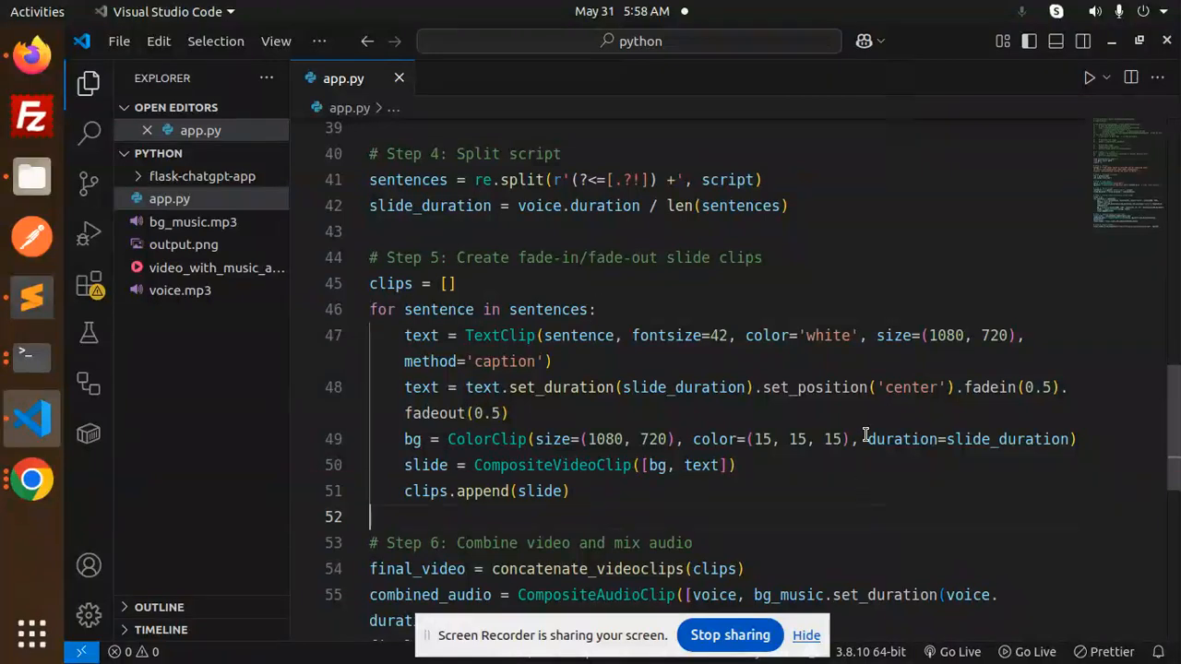
mouse_move(702, 335)
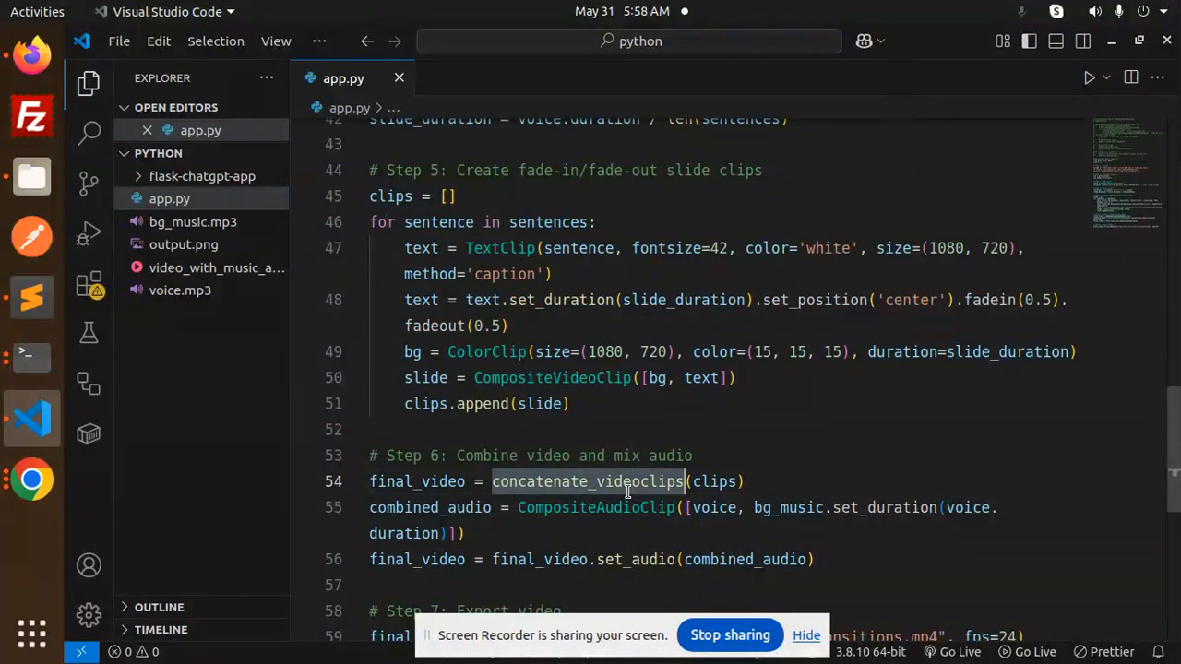
scroll("up", 3)
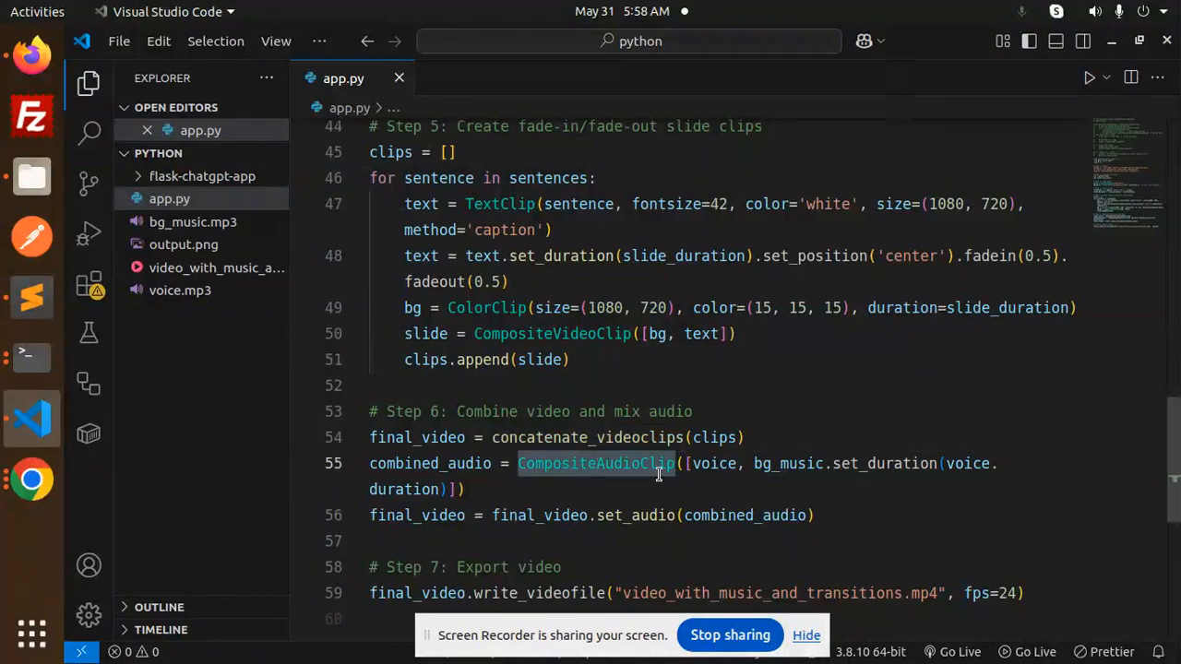
left_click(525, 489)
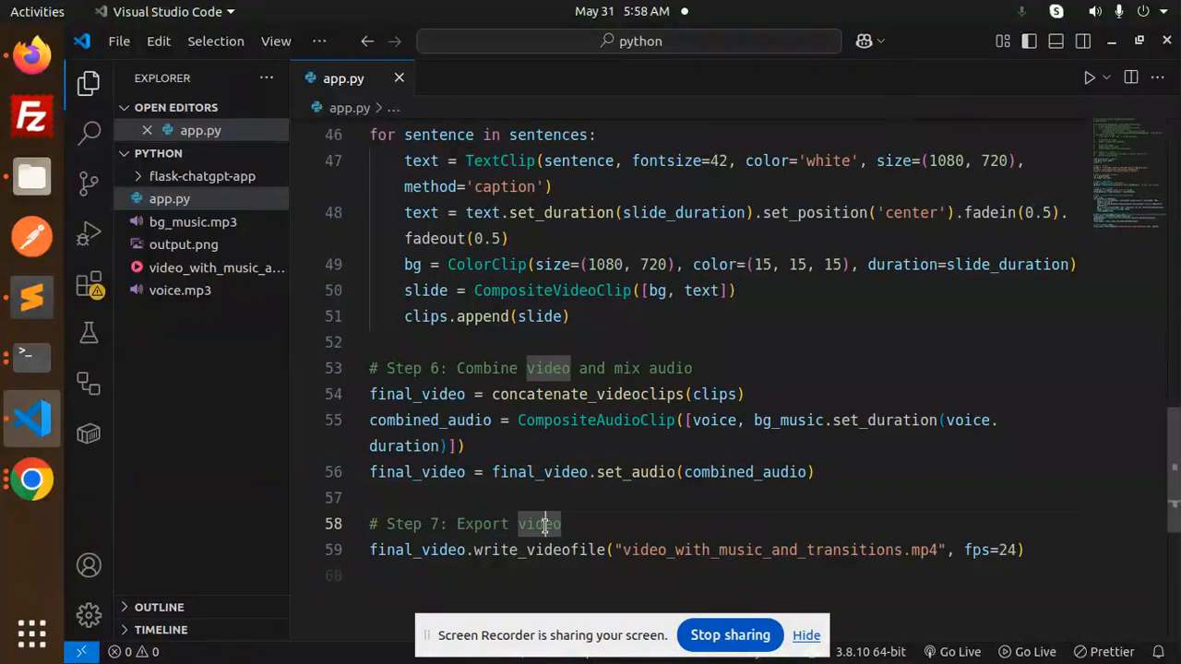
double_click(759, 550)
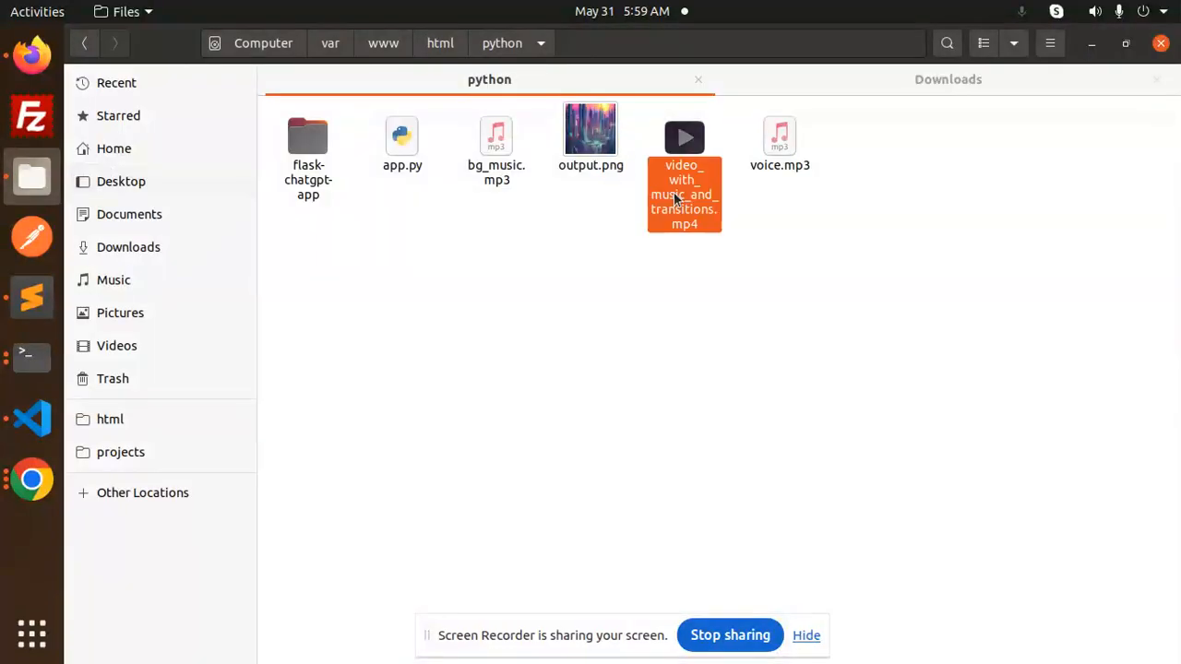
Step: Delete video_with_music_and_transitions.mp4 from the python folder and switch to the terminal
left_click(684, 175)
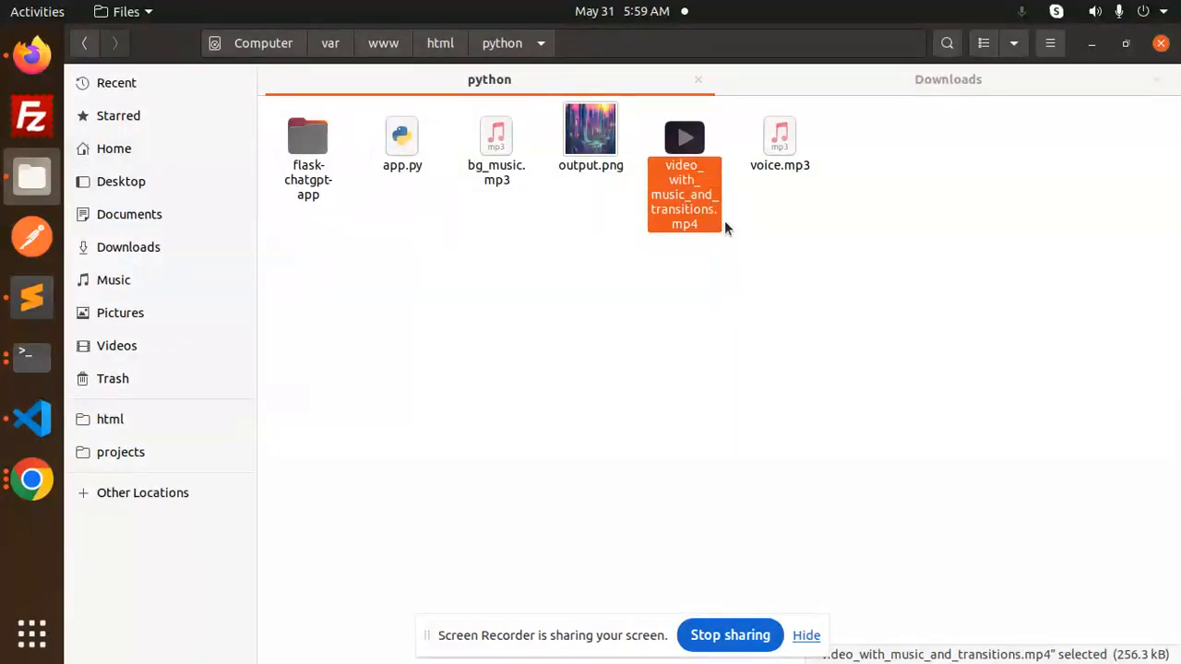
key("Delete")
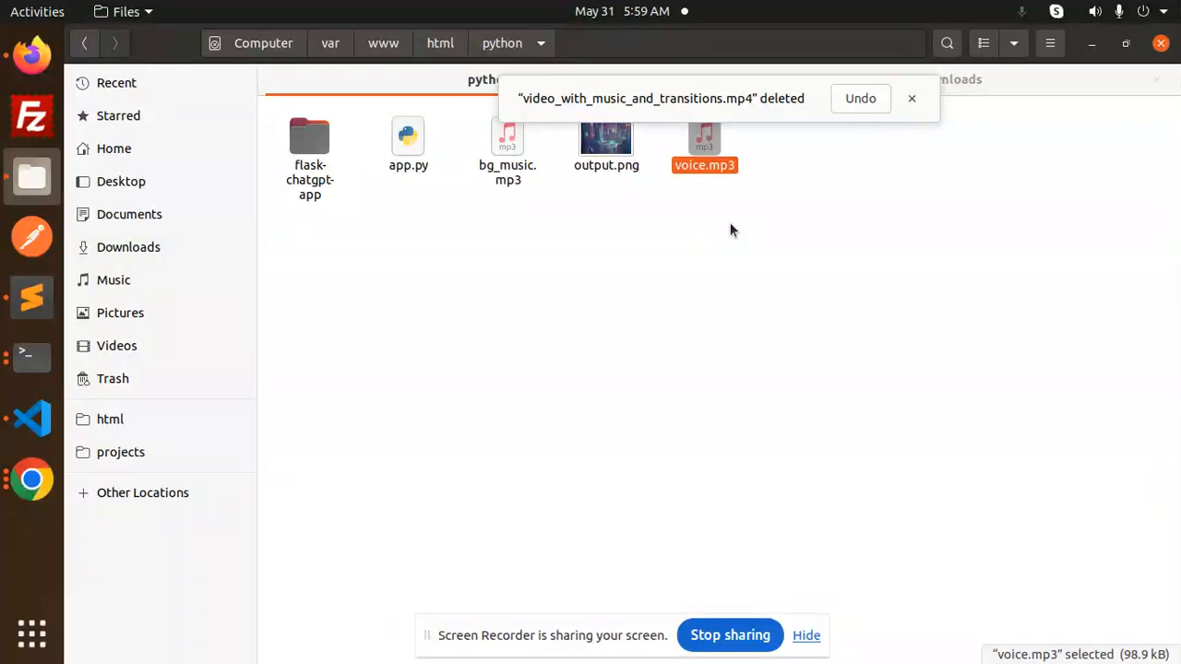
left_click(31, 358)
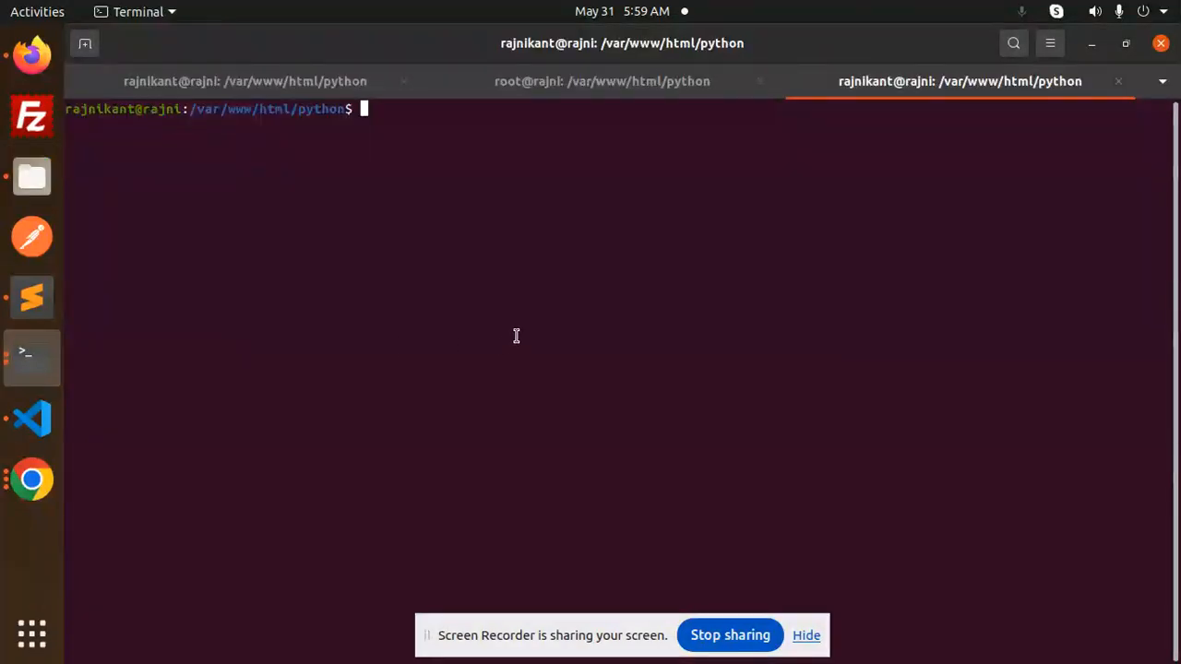
Step: Run 'python3 app.py' to regenerate the slideshow video
type("pyth")
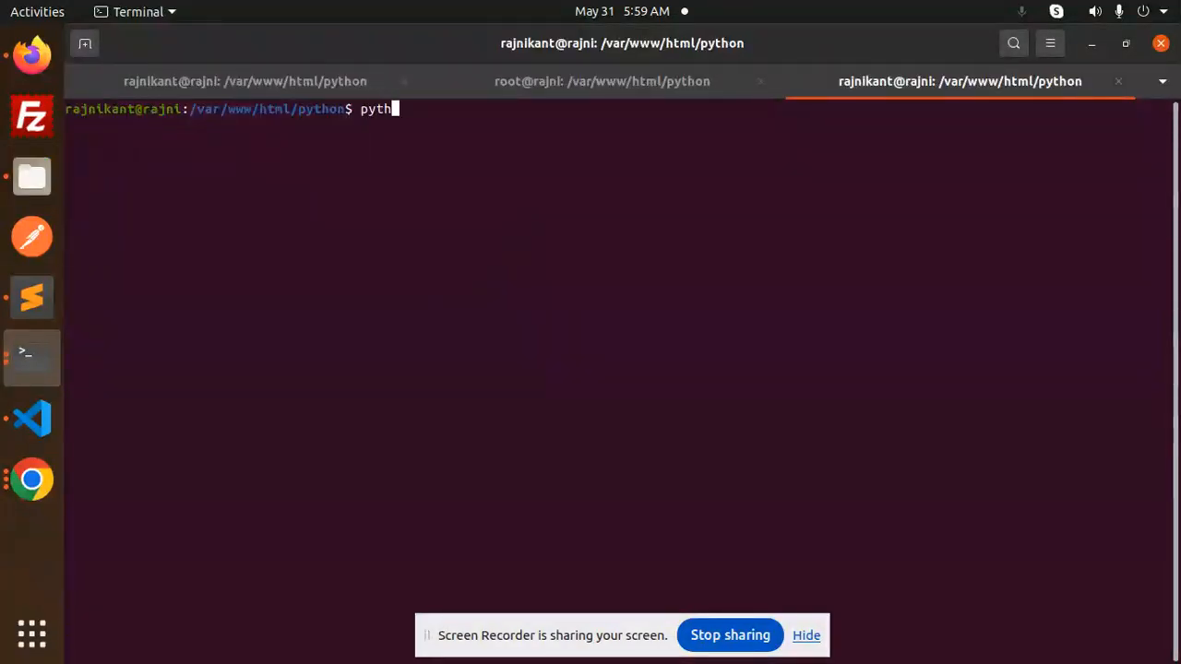
type("on3 app.py")
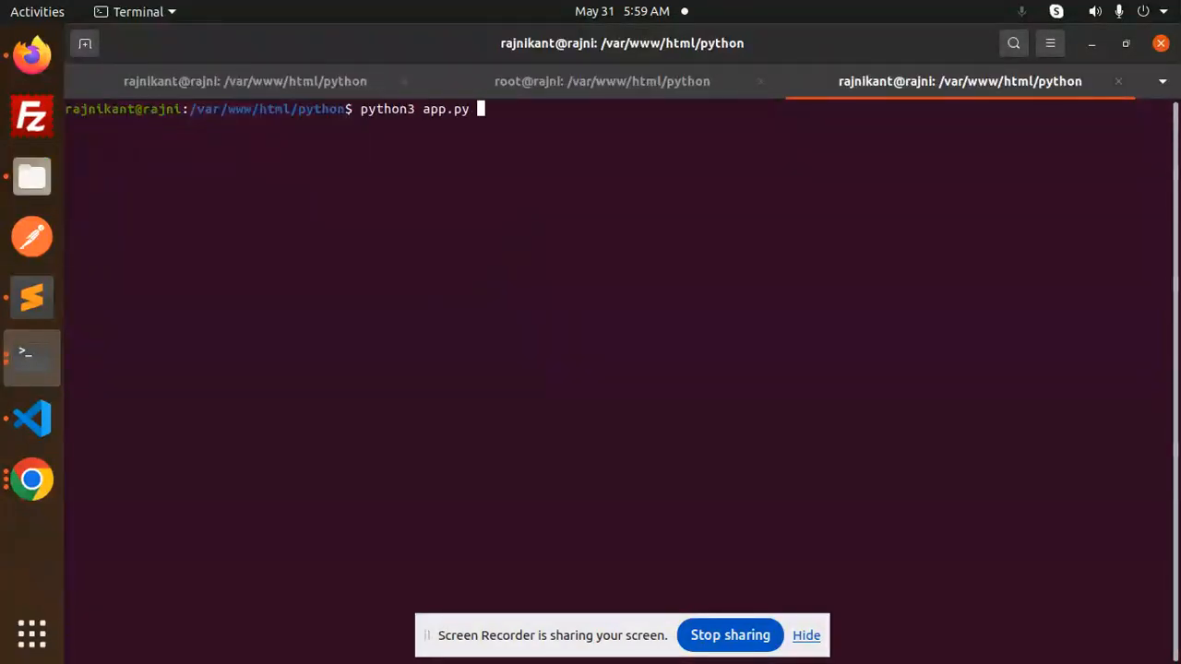
key("Return")
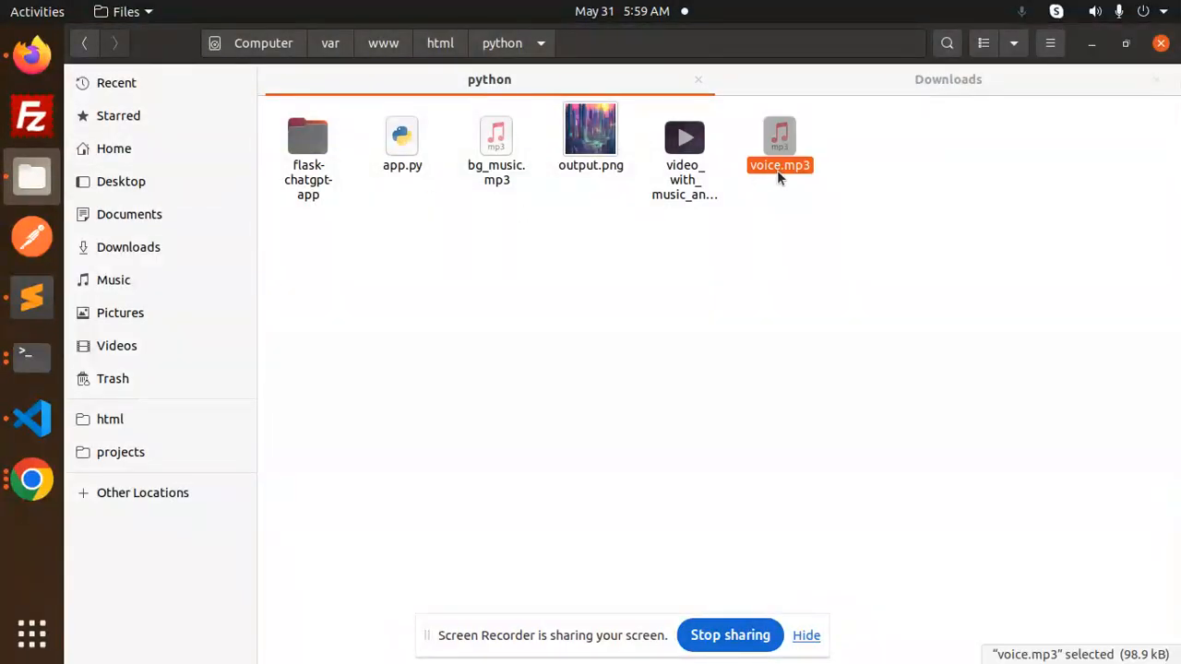
Step: Play the regenerated voice.mp3, then return to the Sublime Text setup notes
double_click(684, 138)
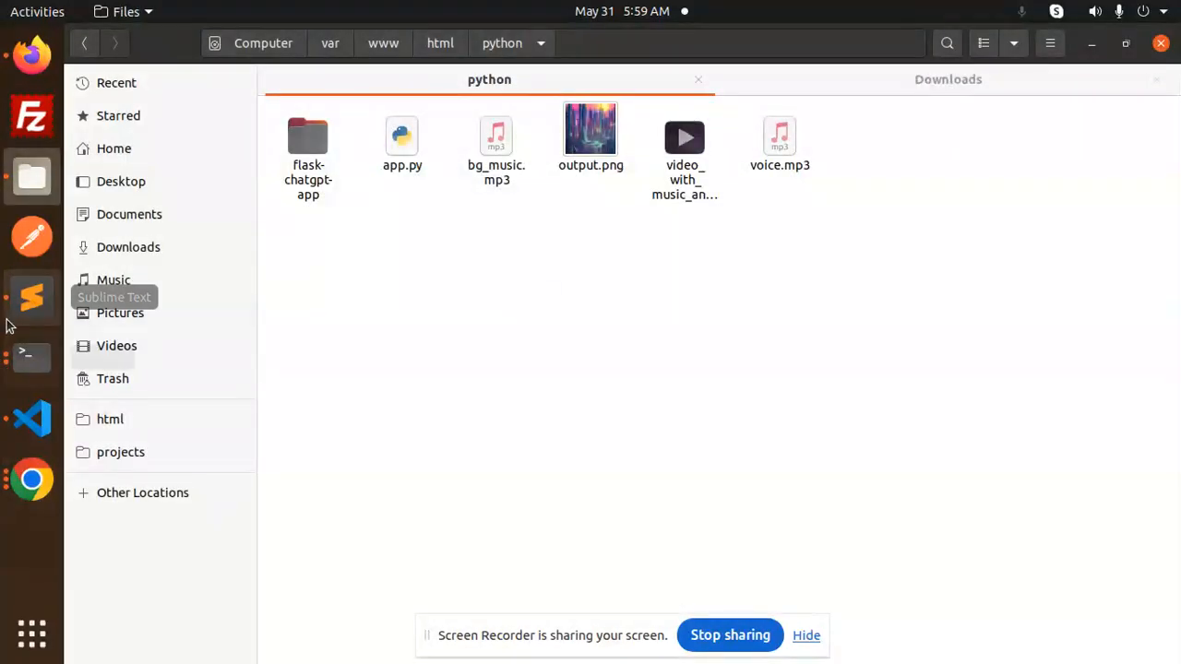
left_click(31, 418)
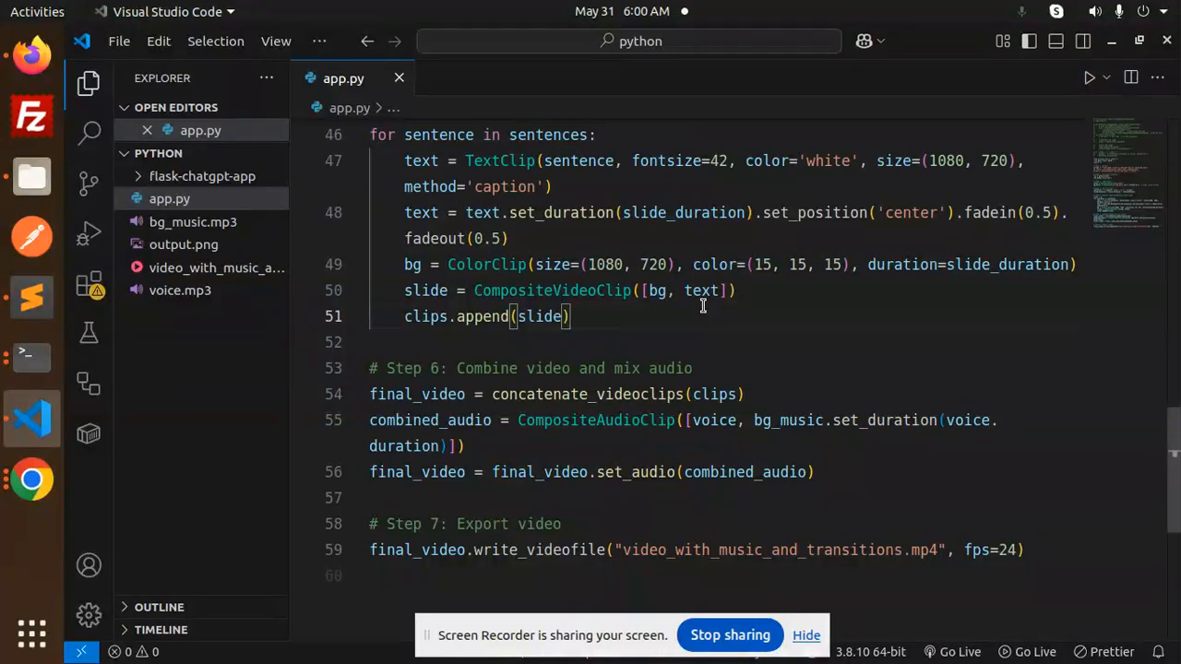
mouse_move(31, 297)
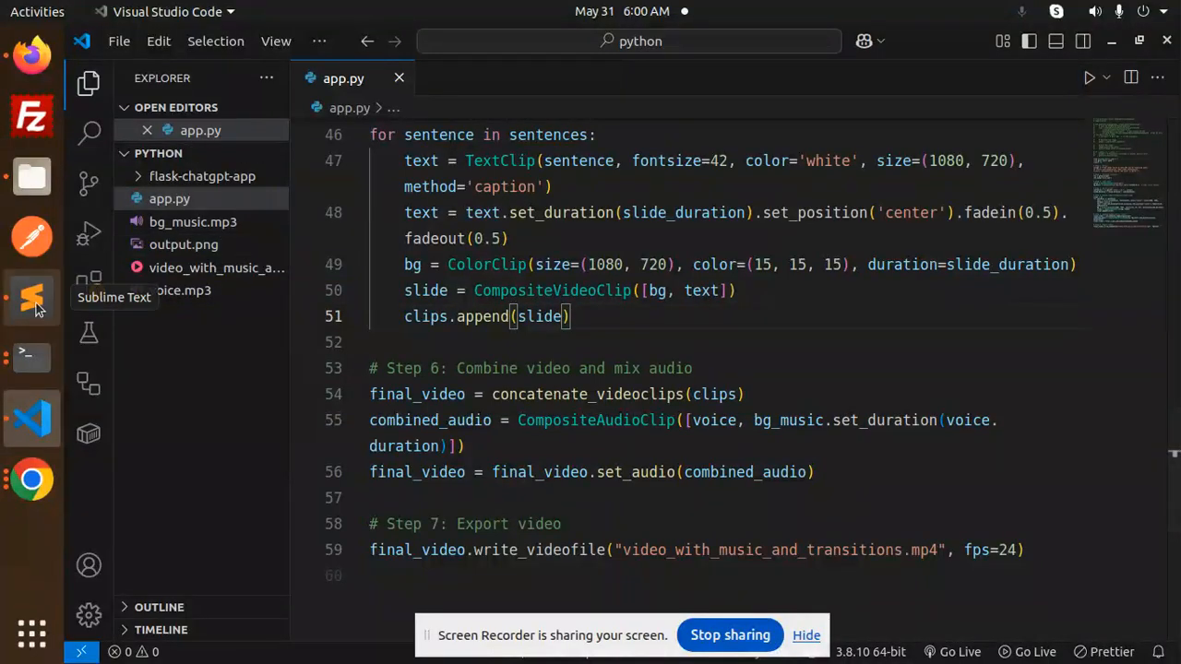
left_click(31, 297)
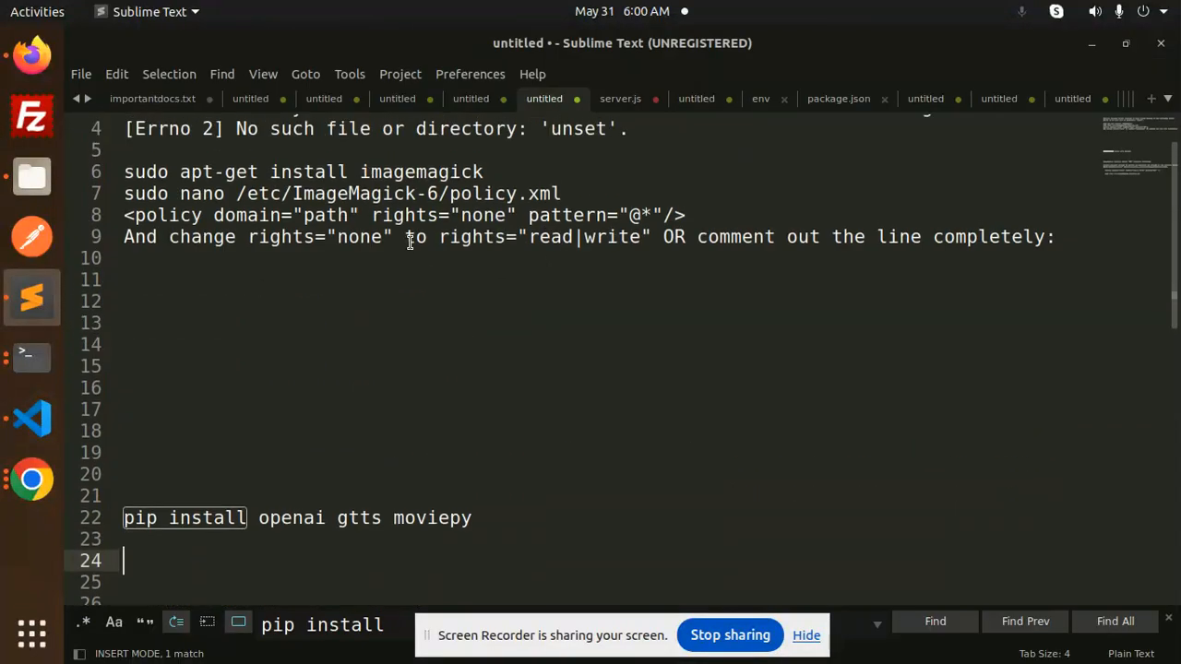
scroll("up", 3)
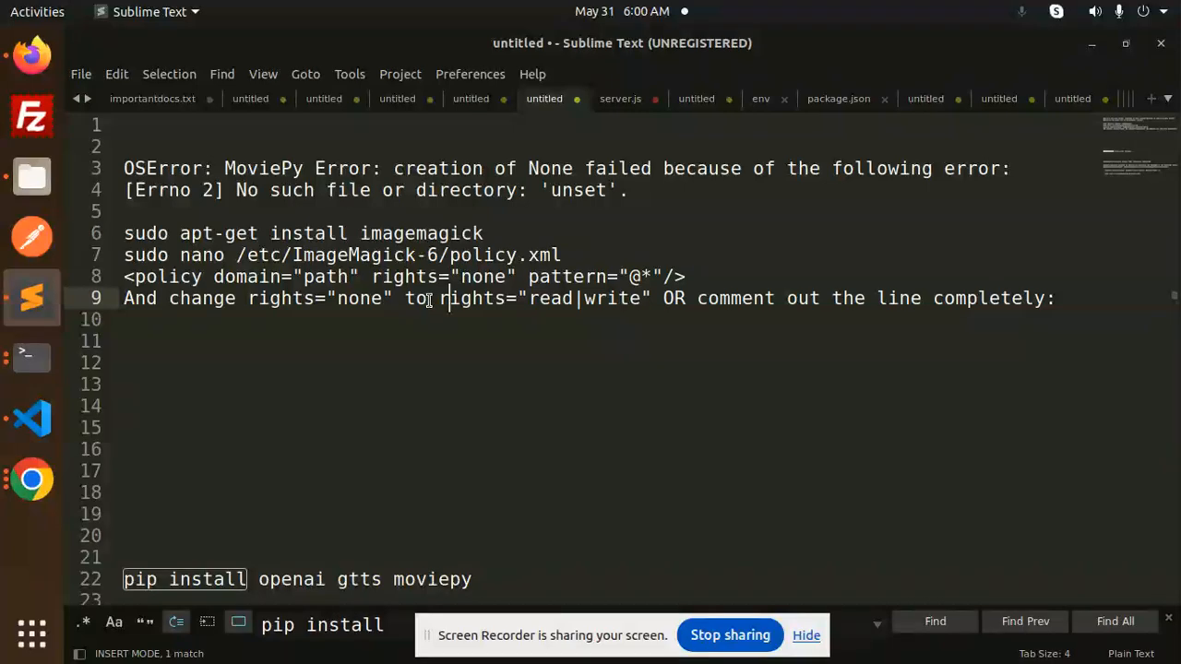
left_click(688, 276)
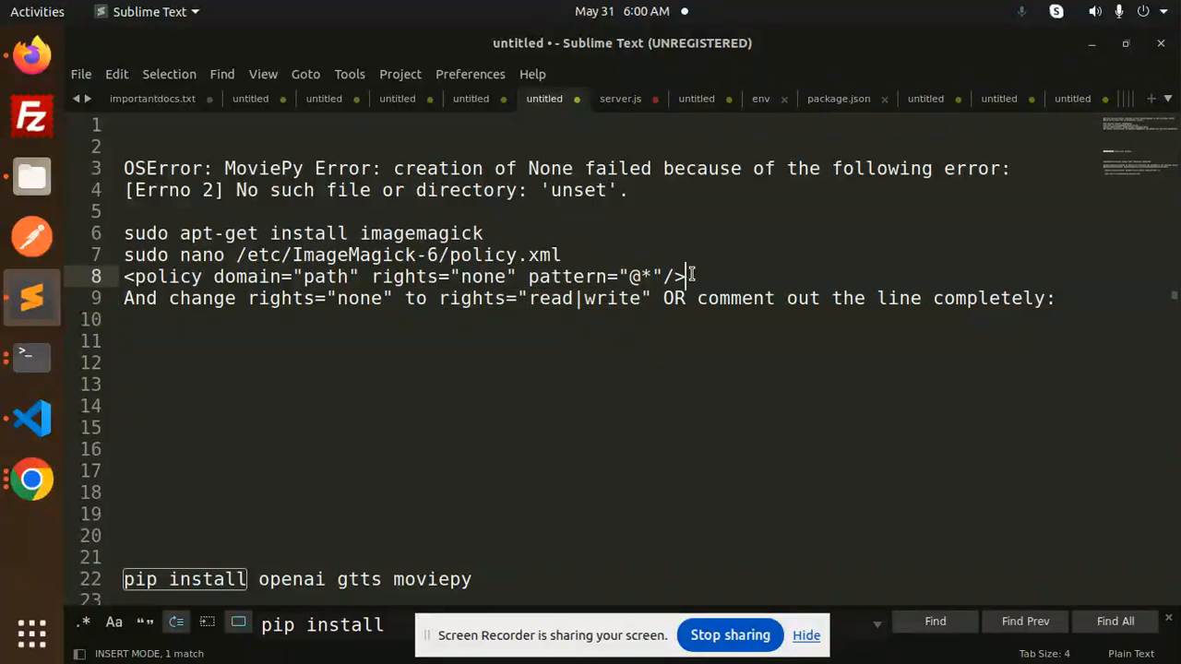
scroll("down", 3)
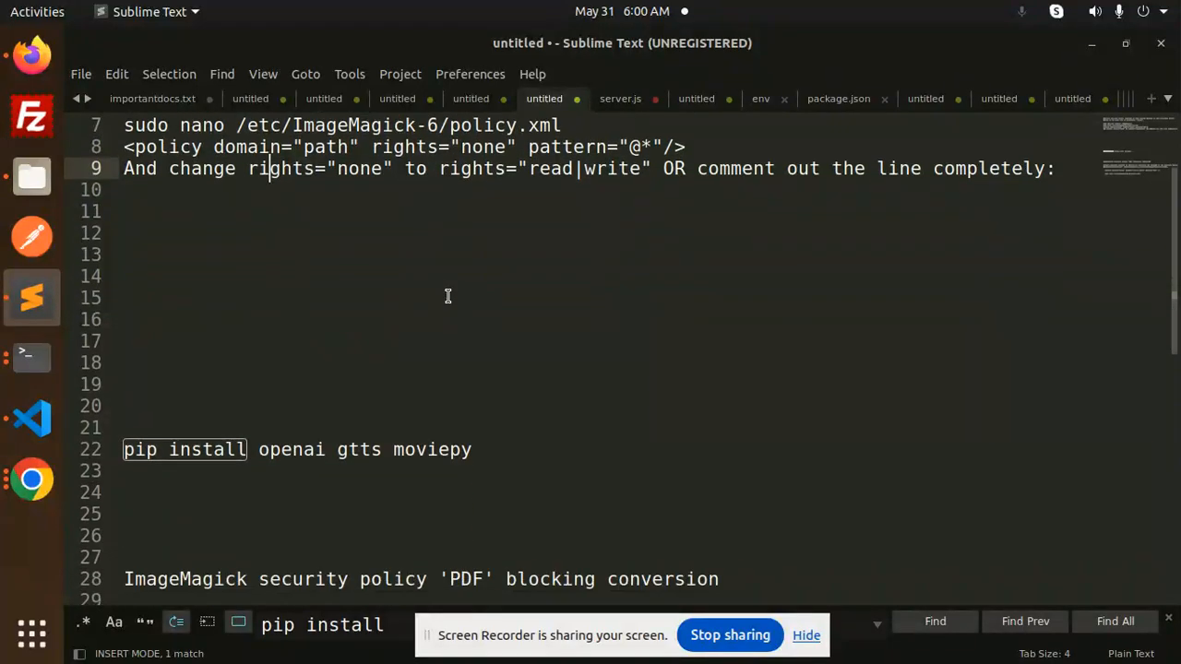
scroll("down", 3)
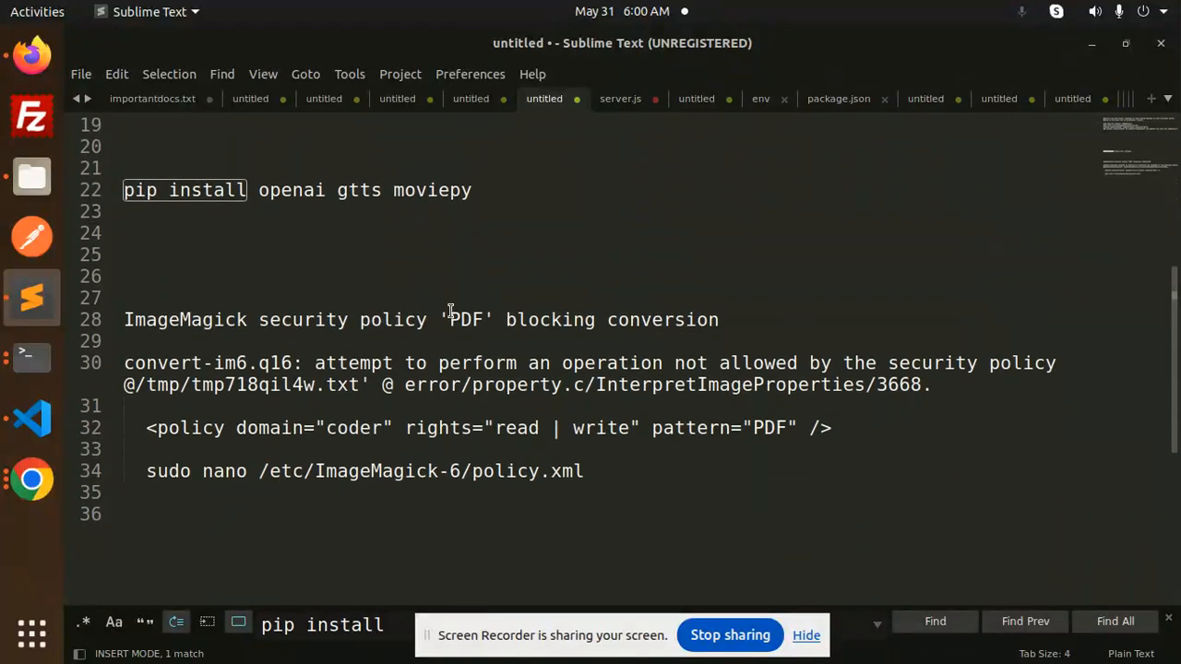
scroll("up", 3)
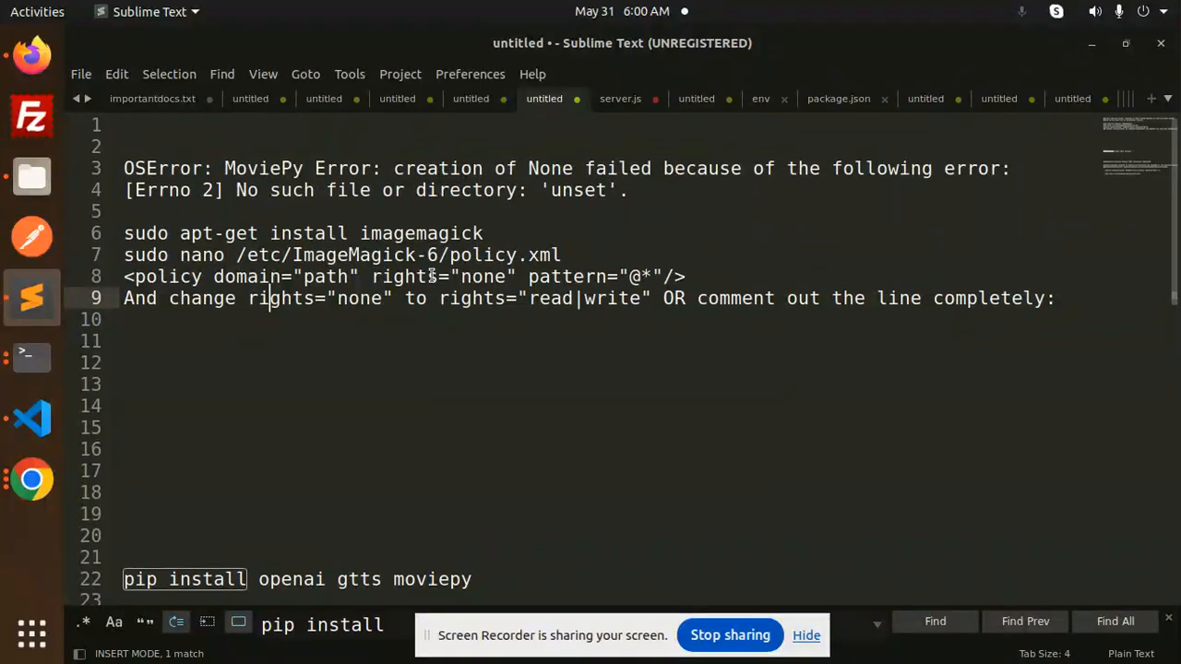